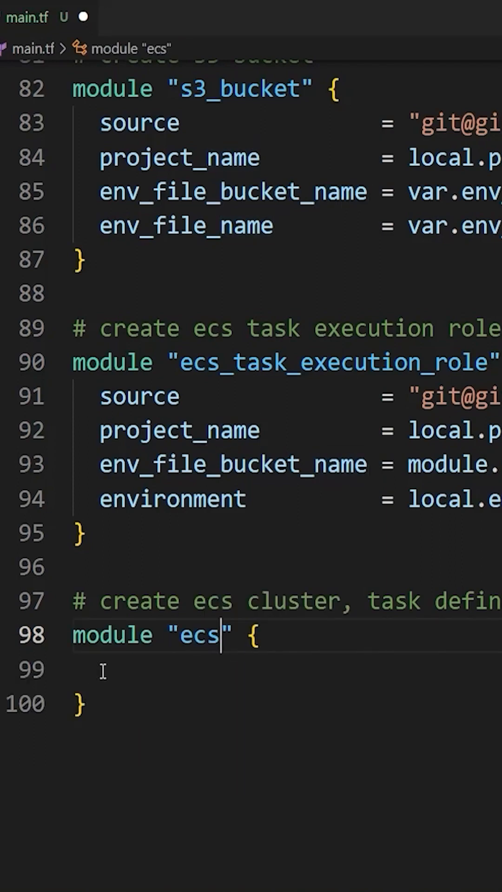
pyautogui.write('source = "git@github.com:aosno')
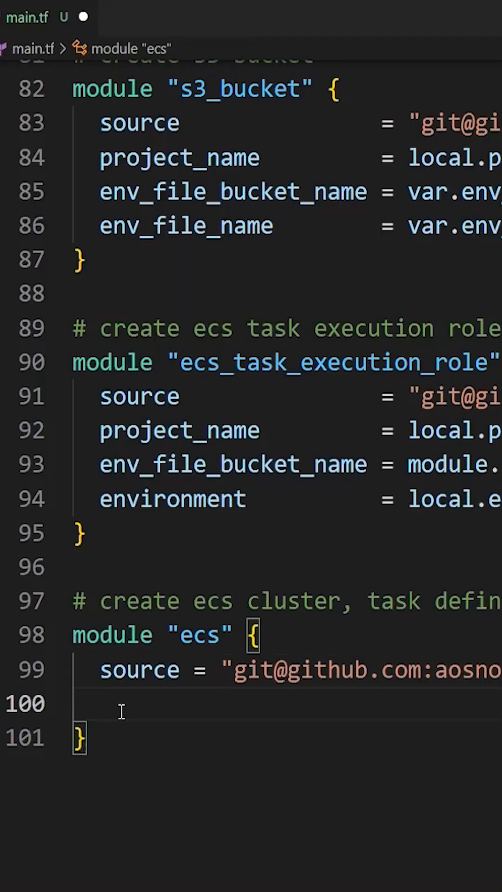
# - Paste the ecs input names and assign local.project_name, var.architecture and s3_bucket outputs through env_file_name
pyautogui.rightClick(119, 705)
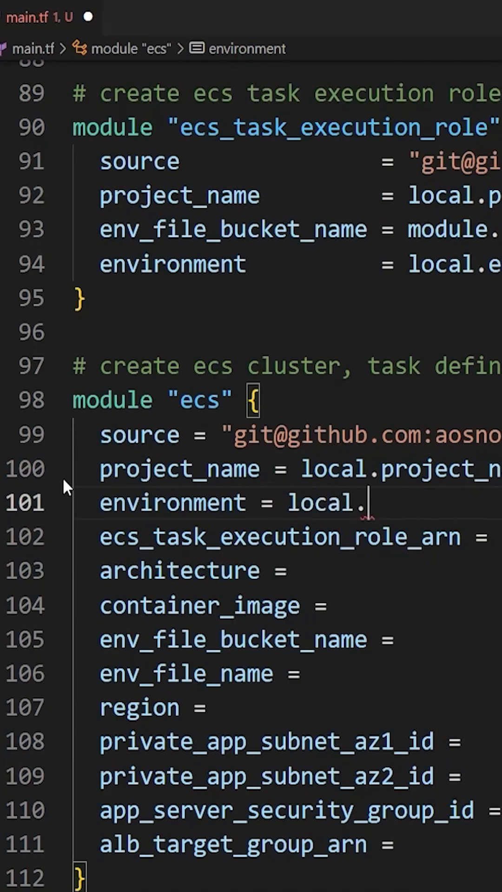
pyautogui.rightClick(199, 605)
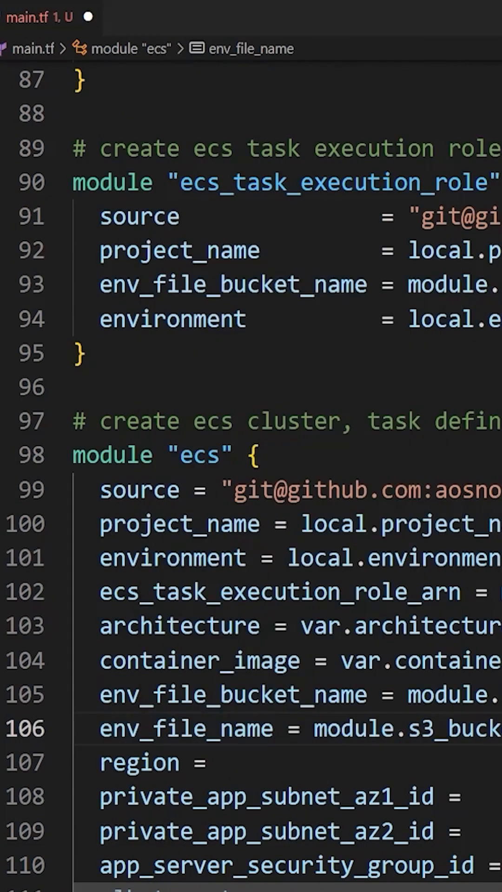
pyautogui.scroll(3)
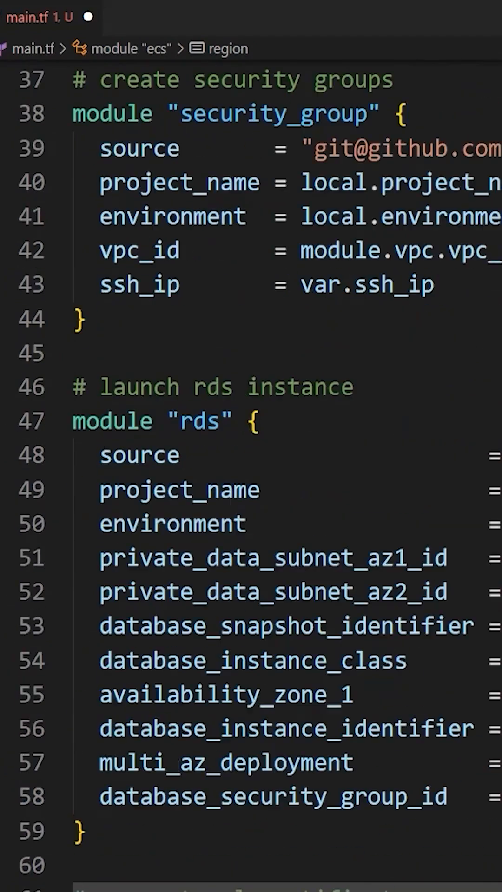